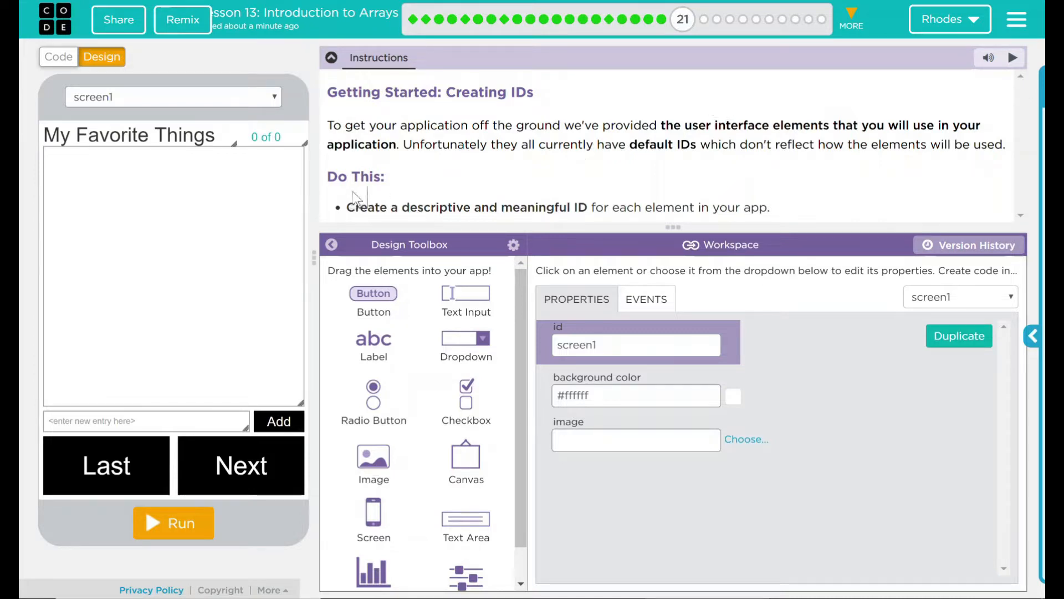
Rename the My Favorite Things title label to 'facoriteThingsLabel'.
{"action": "double_click", "coordinate": [356, 177]}
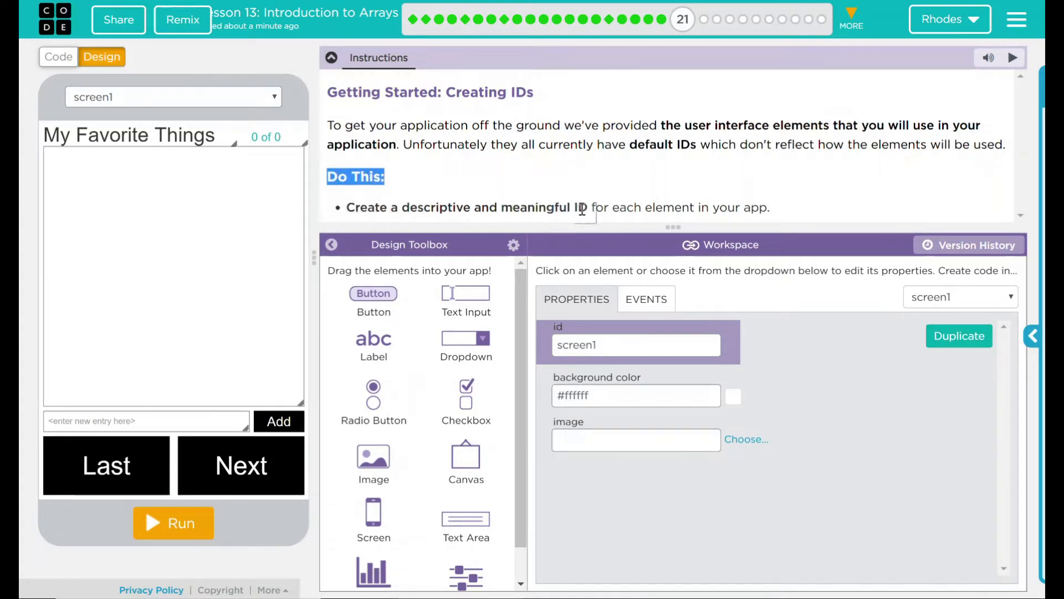
{"action": "mouse_move", "coordinate": [742, 190]}
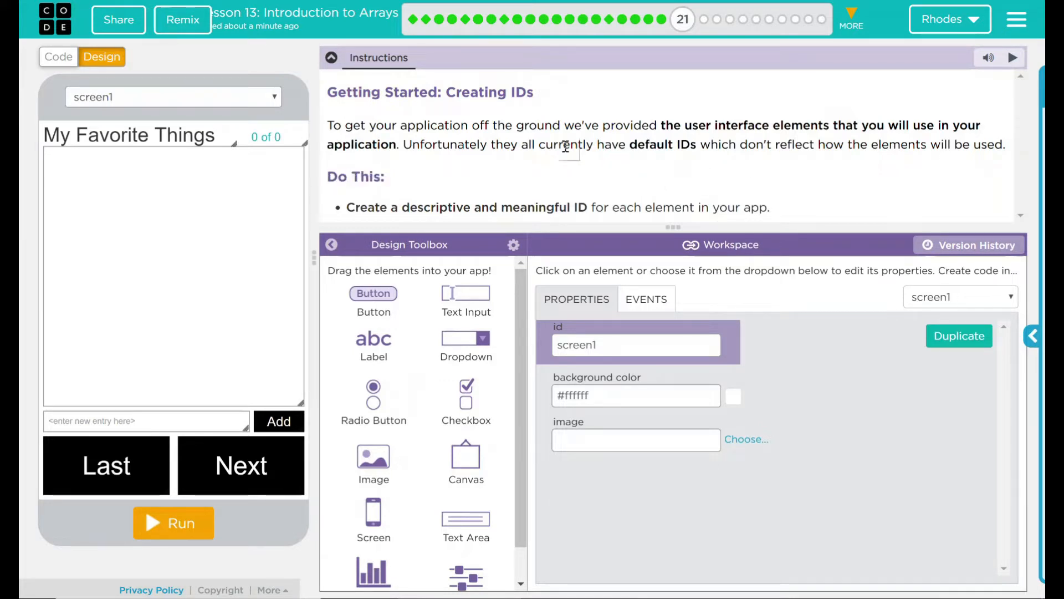
{"action": "mouse_move", "coordinate": [561, 183]}
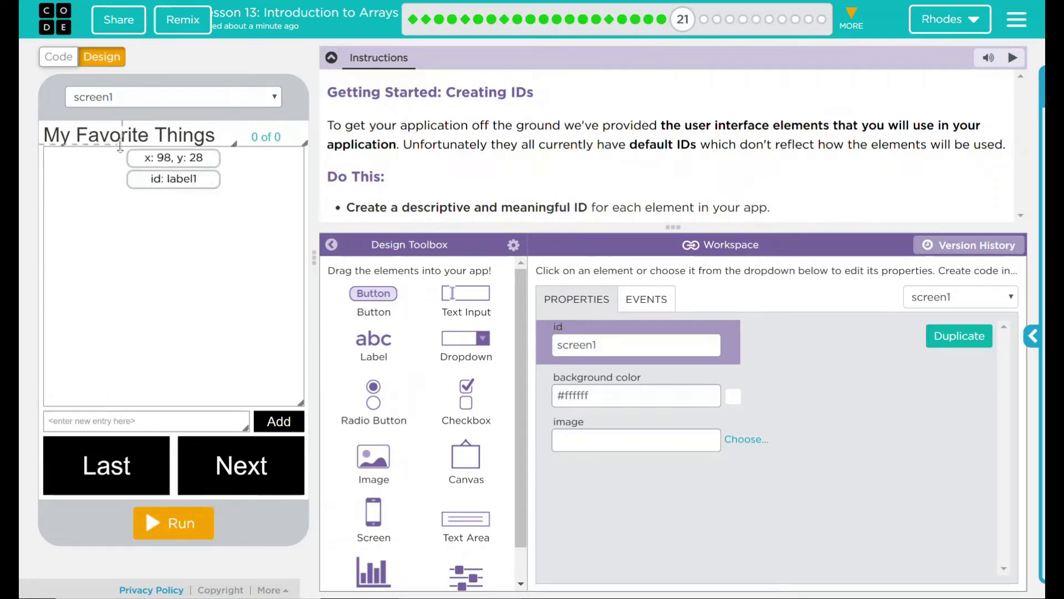
{"action": "left_click", "coordinate": [128, 135]}
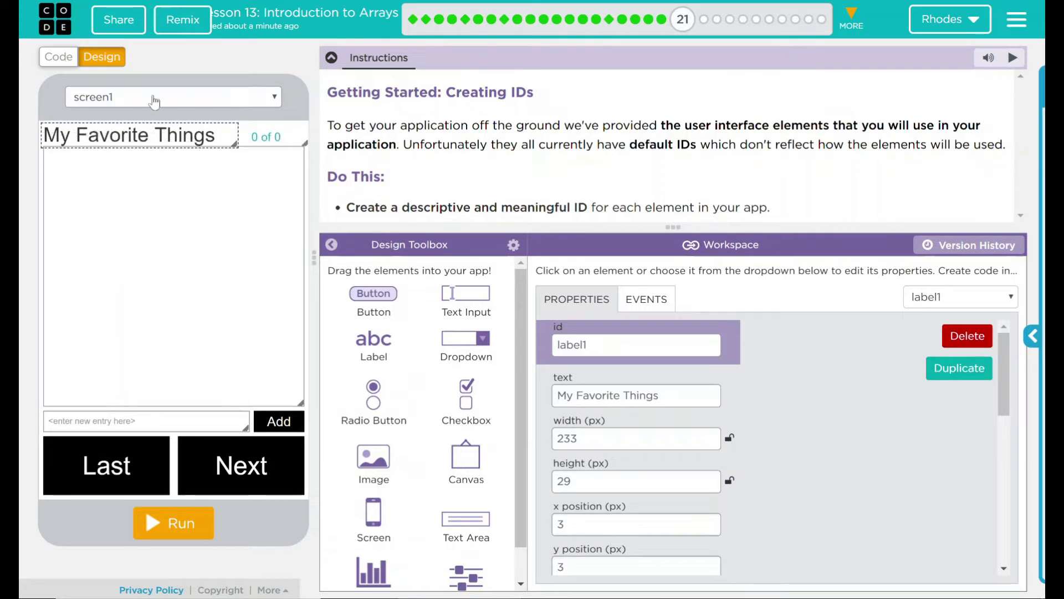
{"action": "mouse_move", "coordinate": [116, 133]}
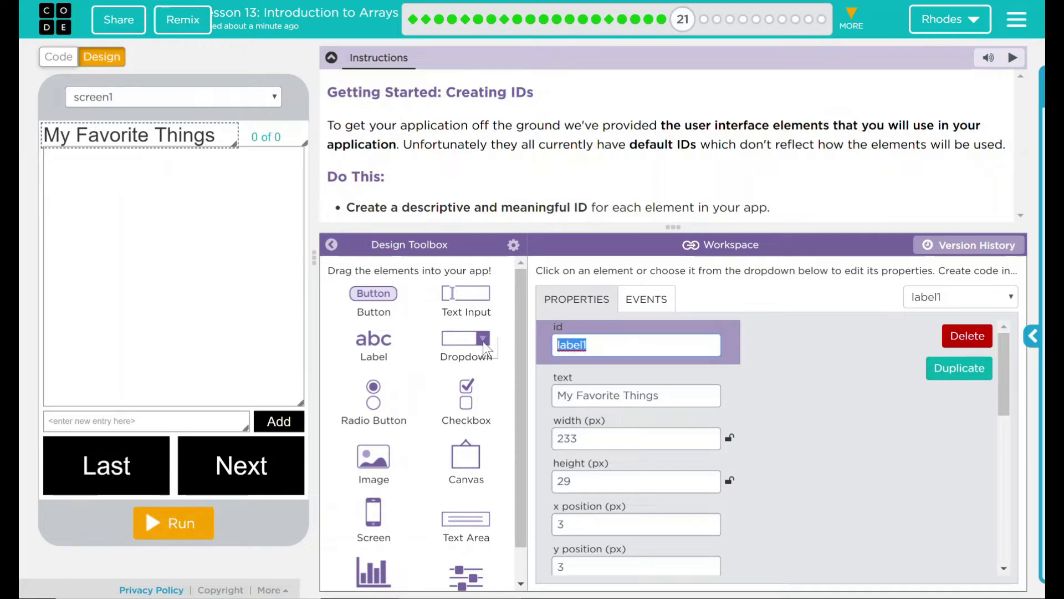
{"action": "type", "text": "facoriteThingsL"}
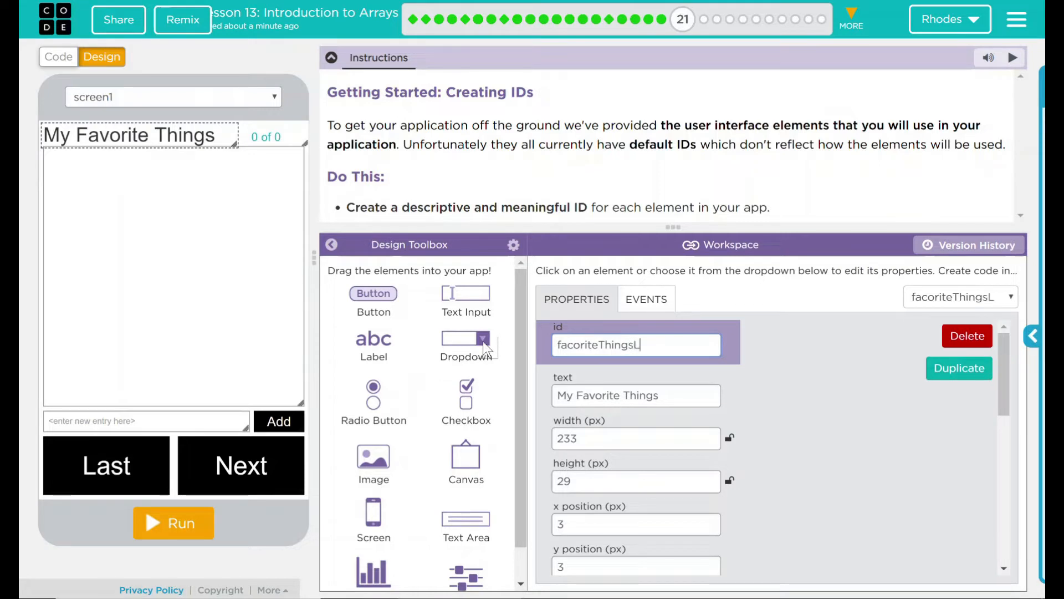
{"action": "type", "text": "abel"}
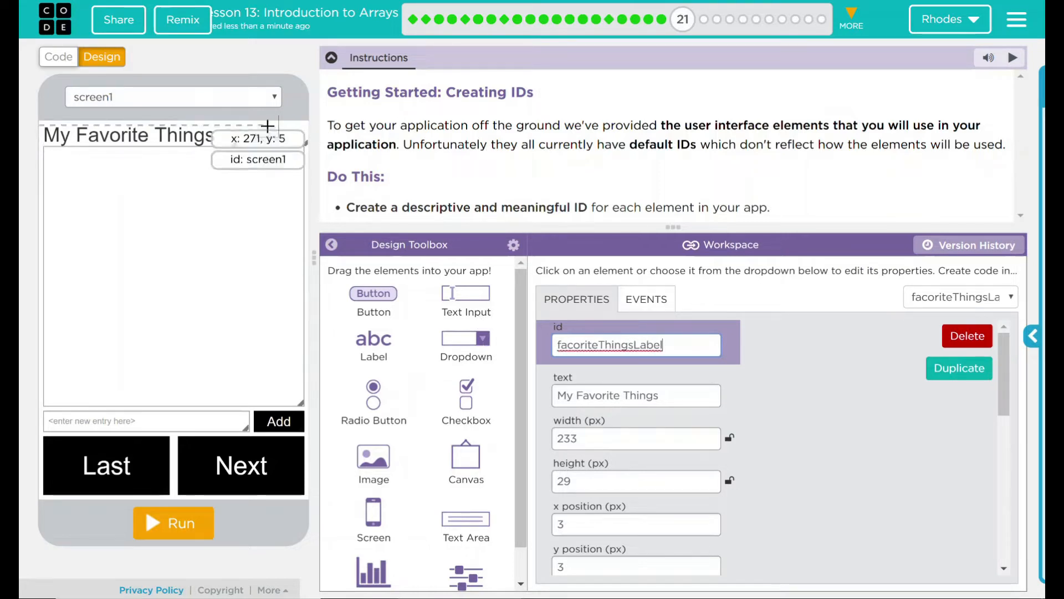
Give the 0 of 0 counter label a new ID and rename the text area to 'textArea'.
{"action": "left_click", "coordinate": [265, 137]}
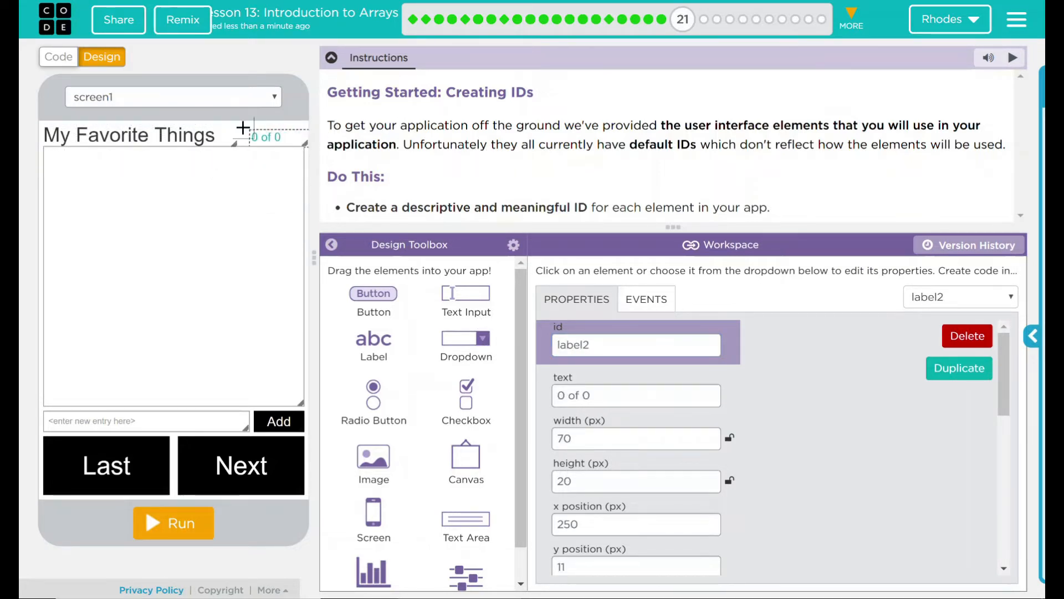
{"action": "mouse_move", "coordinate": [290, 139]}
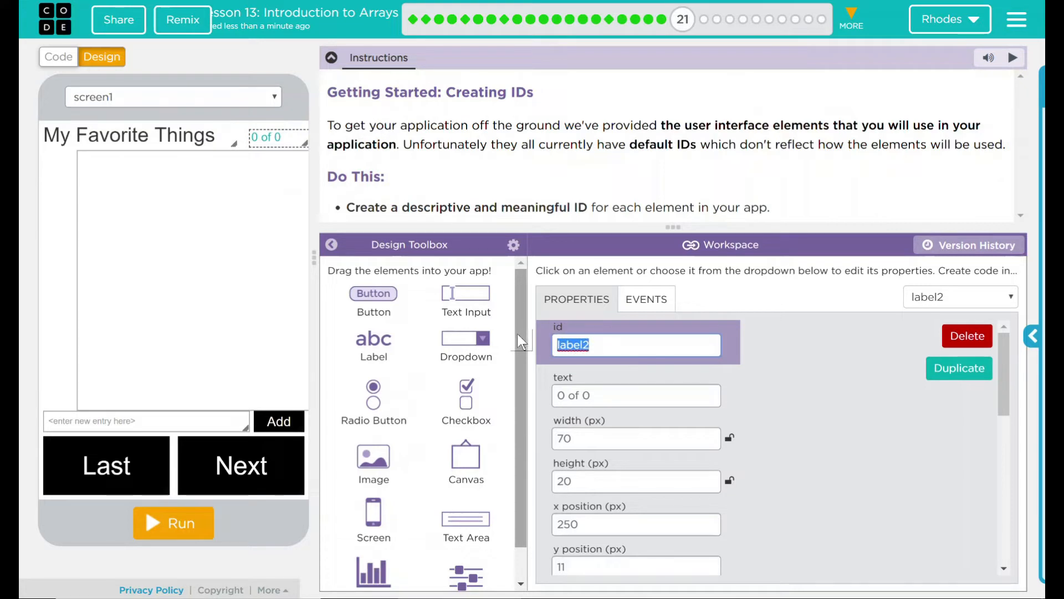
{"action": "type", "text": "arrary"}
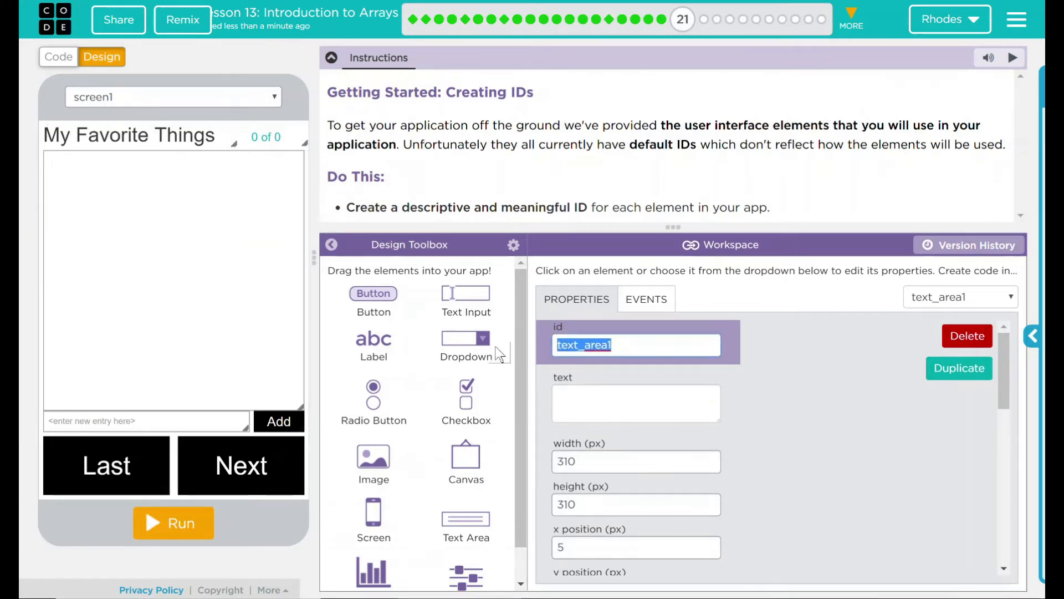
{"action": "type", "text": "textArea"}
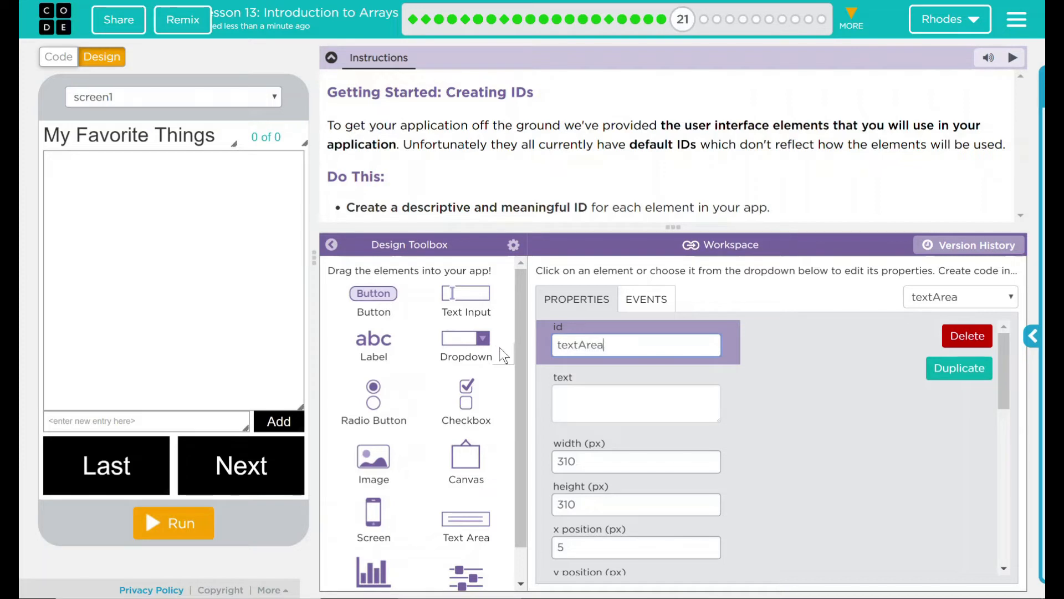
Rename the new-entry text box to 'userTextInput' and the Add button to 'addButton'.
{"action": "left_click", "coordinate": [123, 420]}
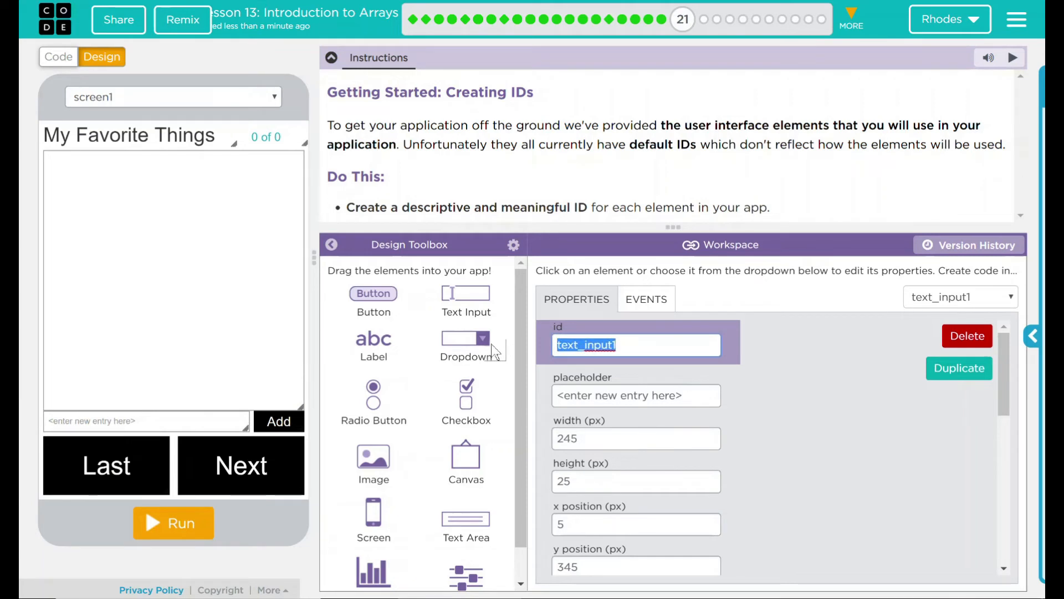
{"action": "type", "text": "userTex"}
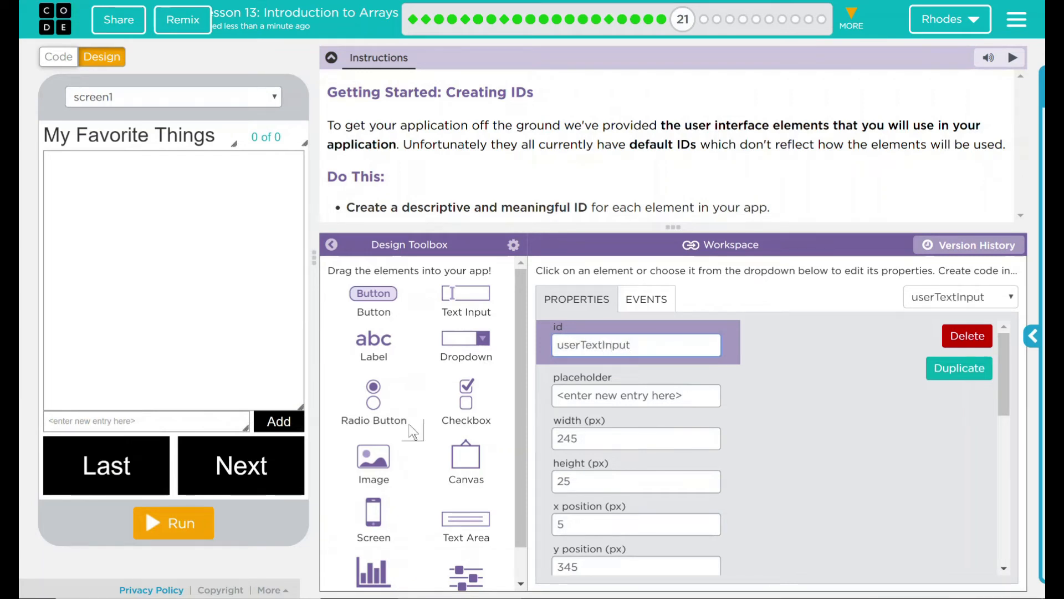
{"action": "left_click", "coordinate": [279, 421]}
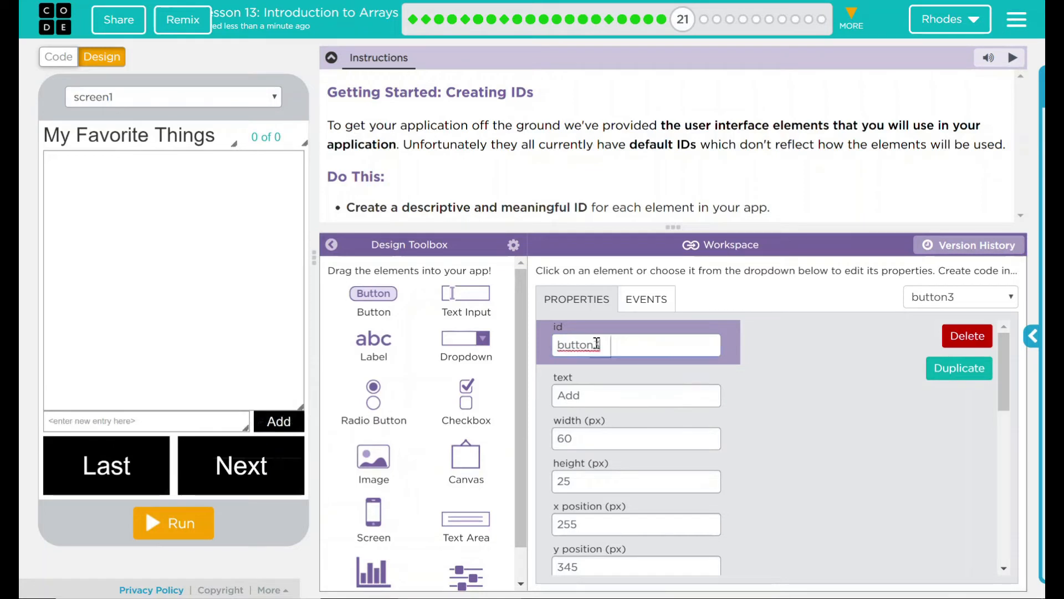
{"action": "type", "text": "addButton"}
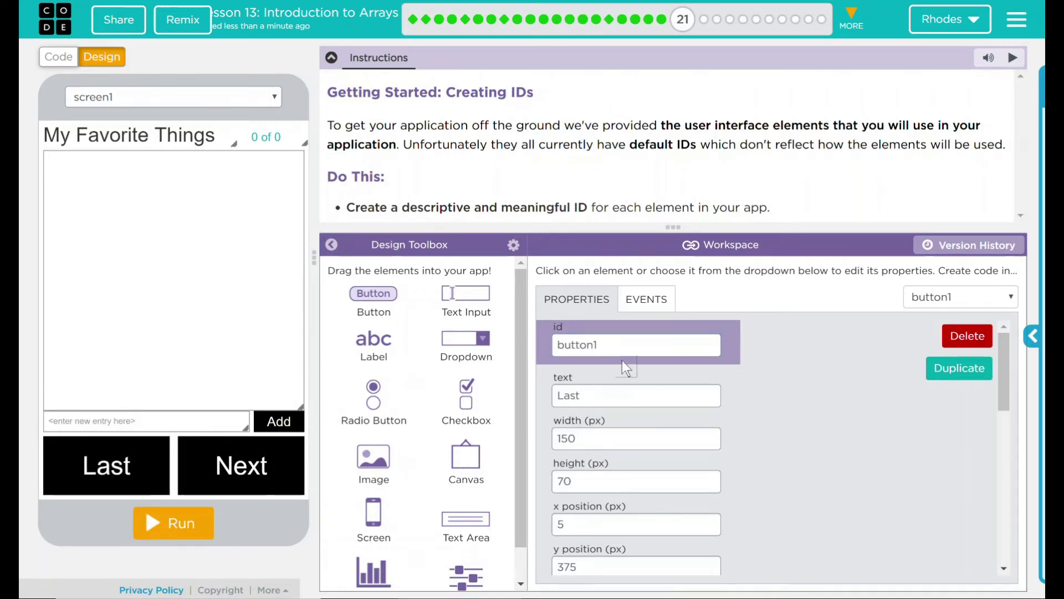
Rename the Last button with a 'last' ID and the Next button to 'nextButton'.
{"action": "type", "text": "last"}
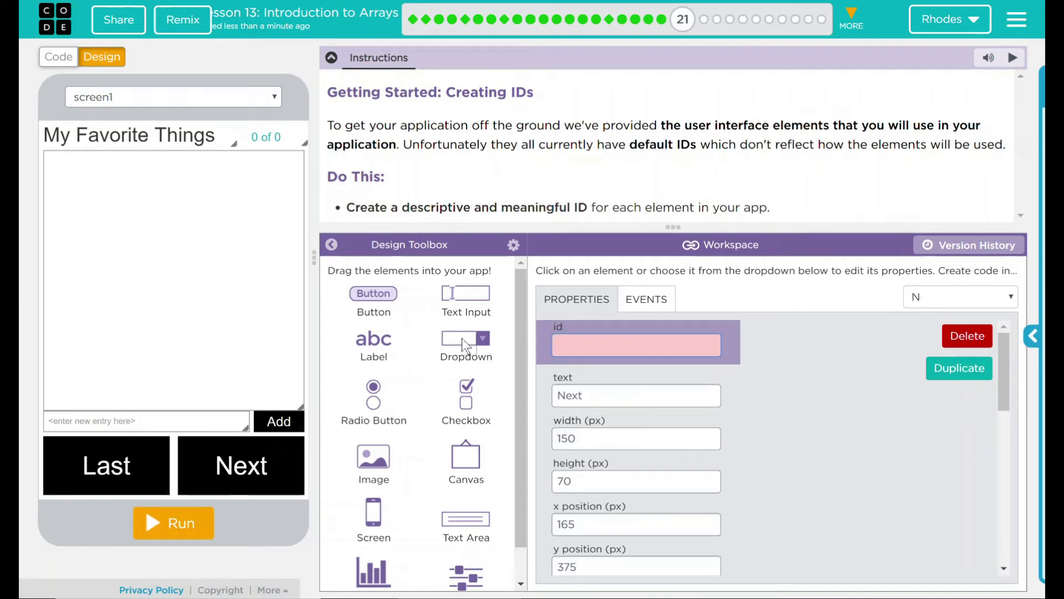
{"action": "type", "text": "nextButton"}
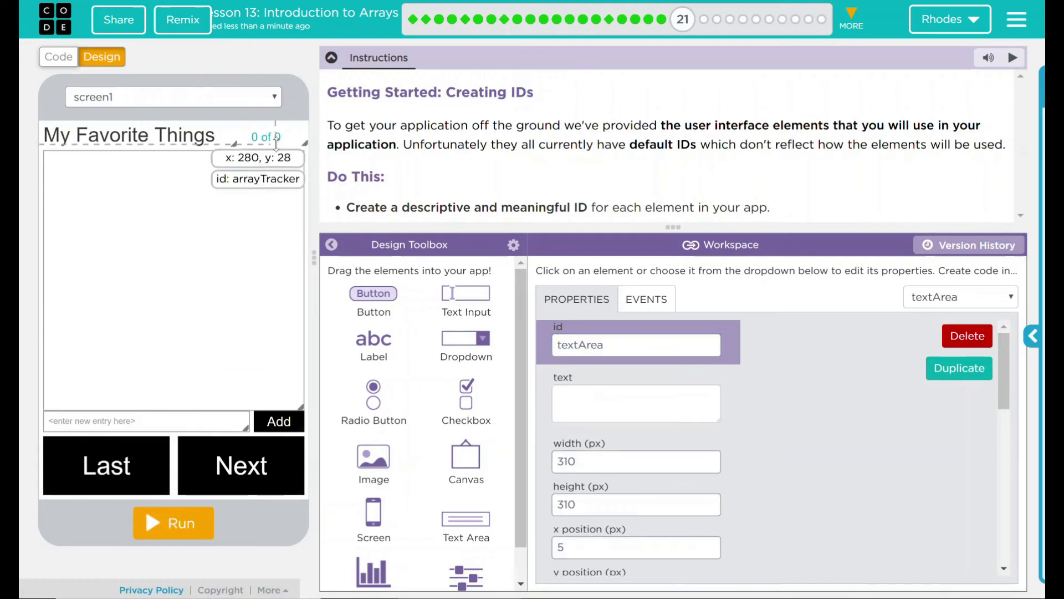
{"action": "left_click", "coordinate": [129, 135]}
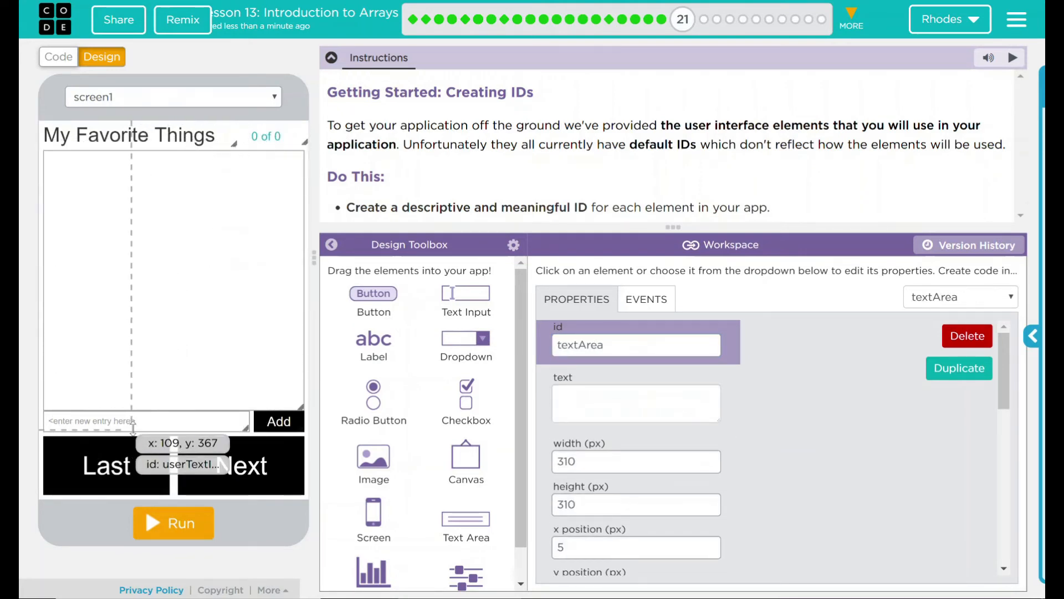
{"action": "left_click", "coordinate": [279, 421]}
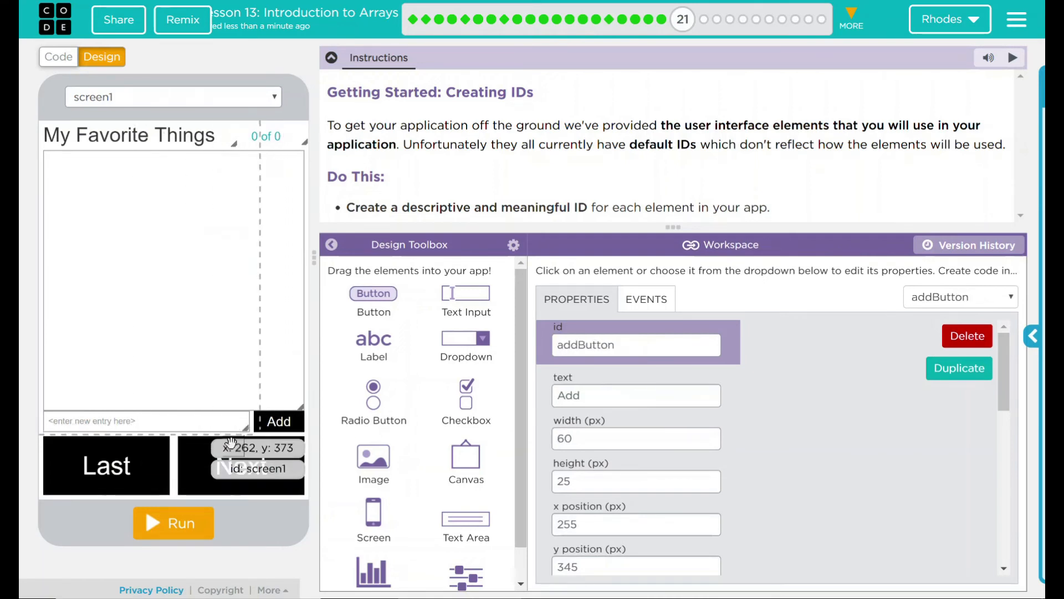
{"action": "left_click", "coordinate": [240, 466]}
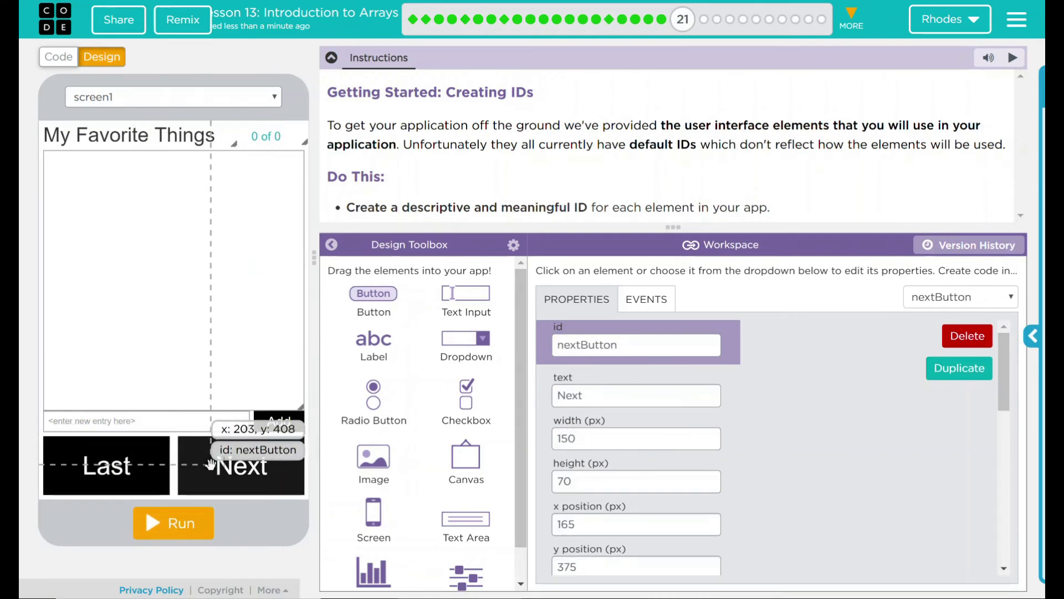
{"action": "mouse_move", "coordinate": [230, 356]}
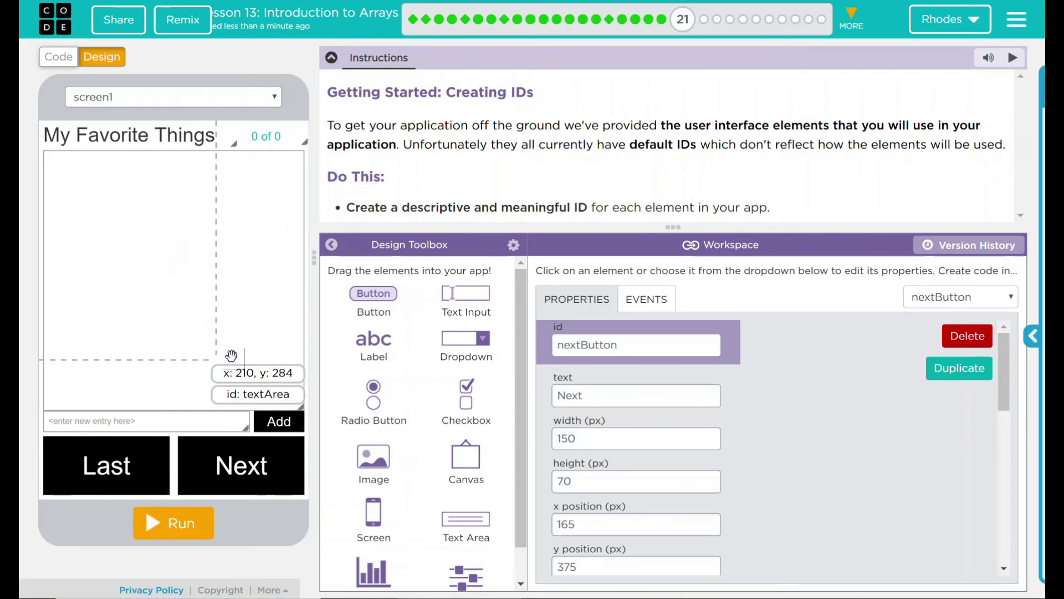
{"action": "mouse_move", "coordinate": [157, 363]}
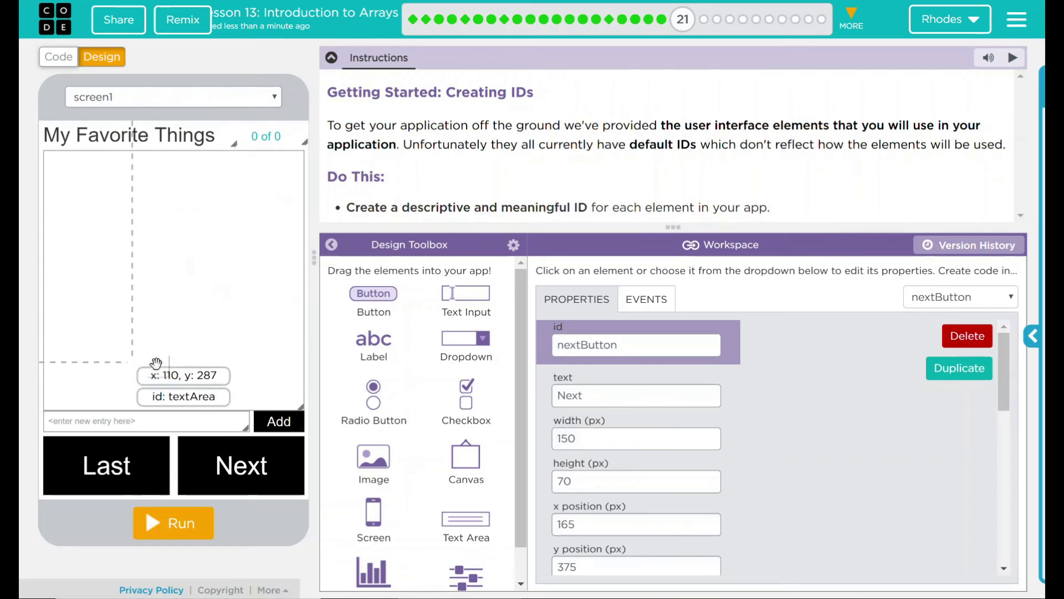
{"action": "mouse_move", "coordinate": [215, 340]}
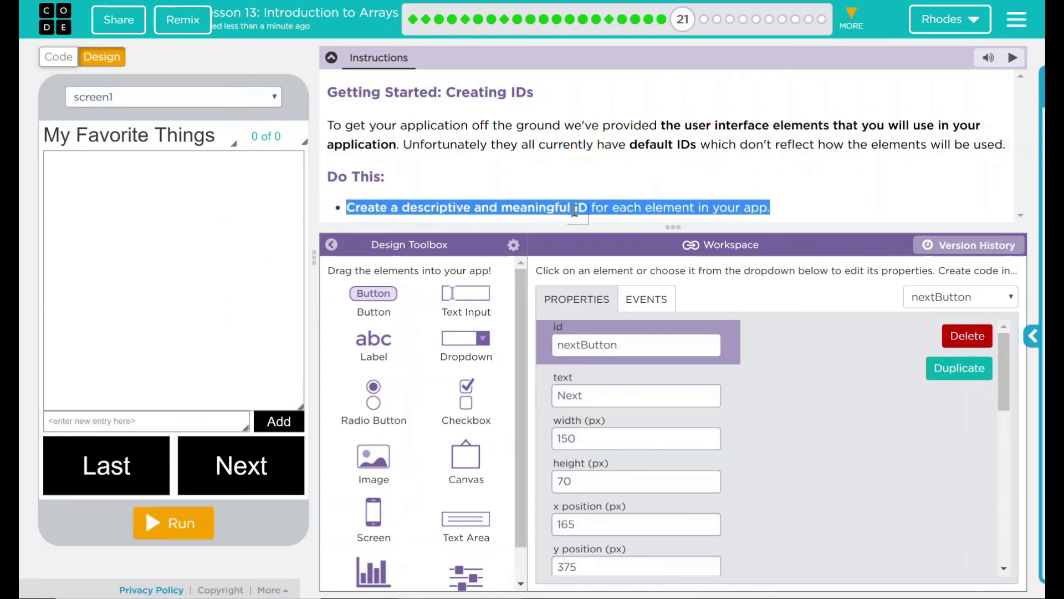
{"action": "mouse_move", "coordinate": [817, 207]}
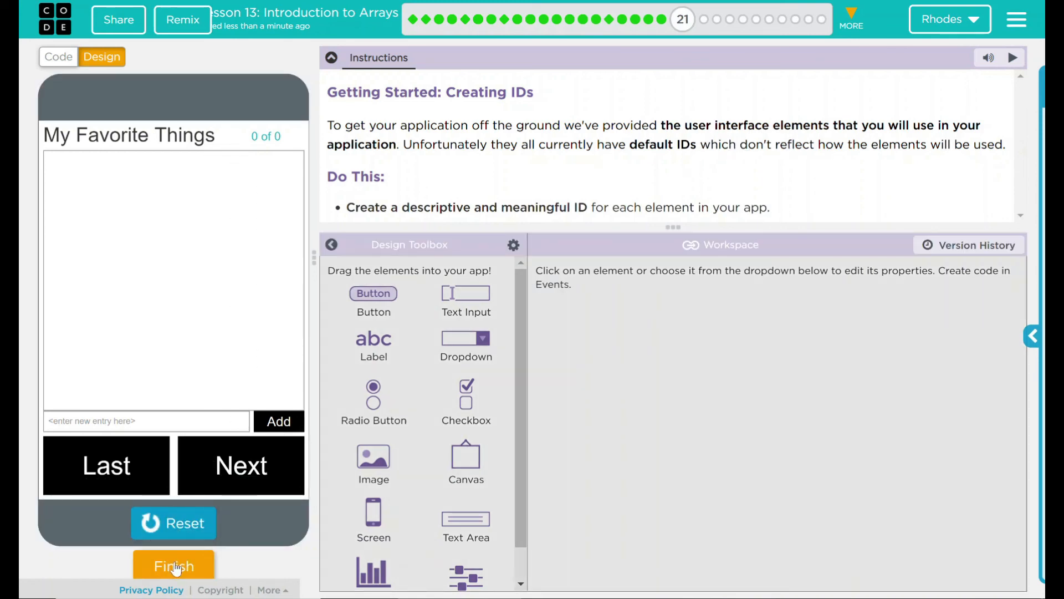
Declare the level finished, bringing up the 'Are you finished?' dialog.
{"action": "left_click", "coordinate": [173, 565]}
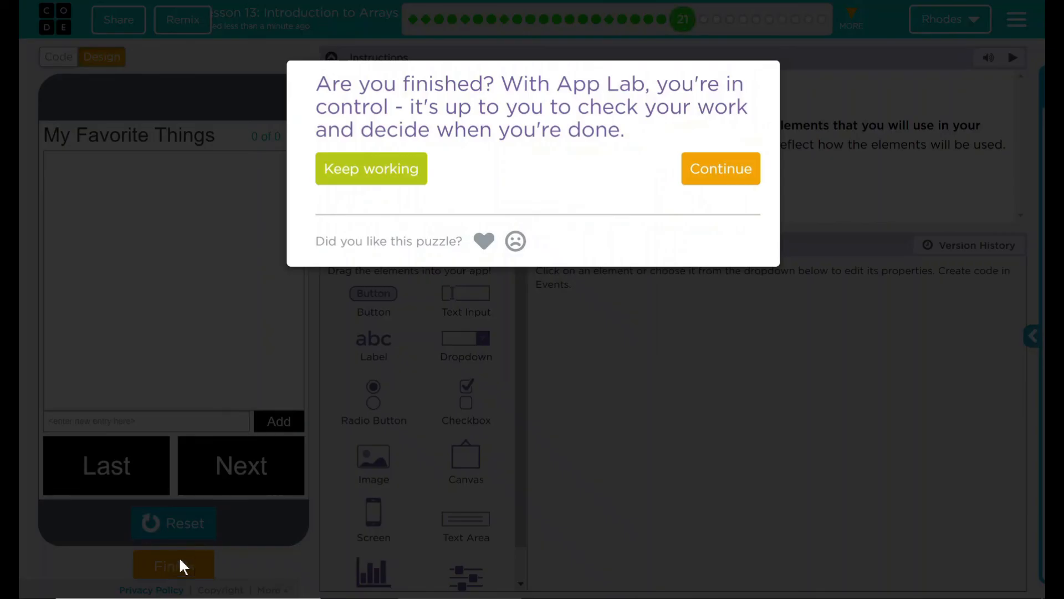
{"action": "mouse_move", "coordinate": [454, 337]}
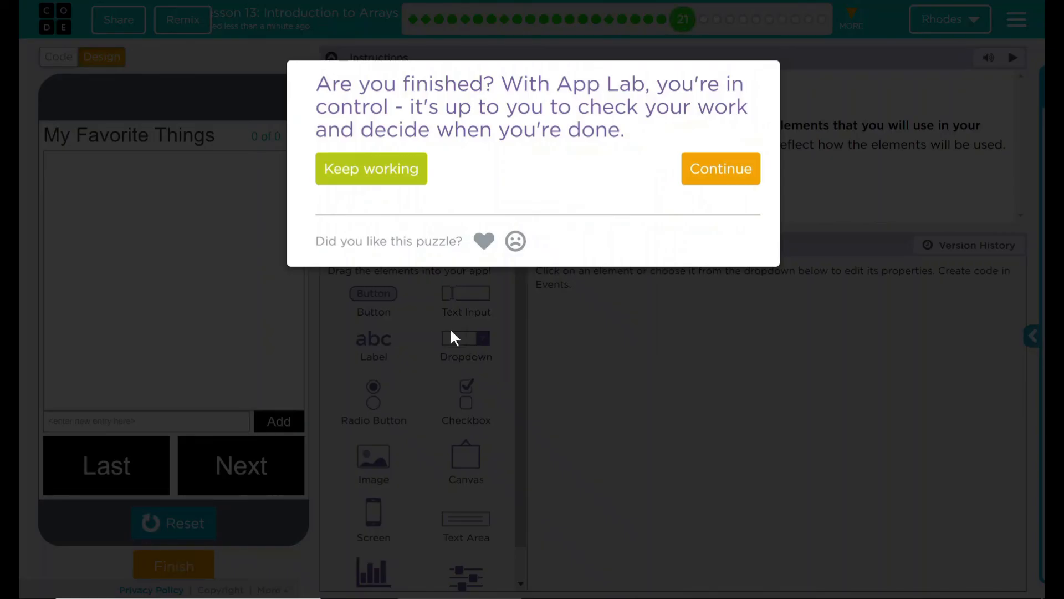
{"action": "mouse_move", "coordinate": [676, 197]}
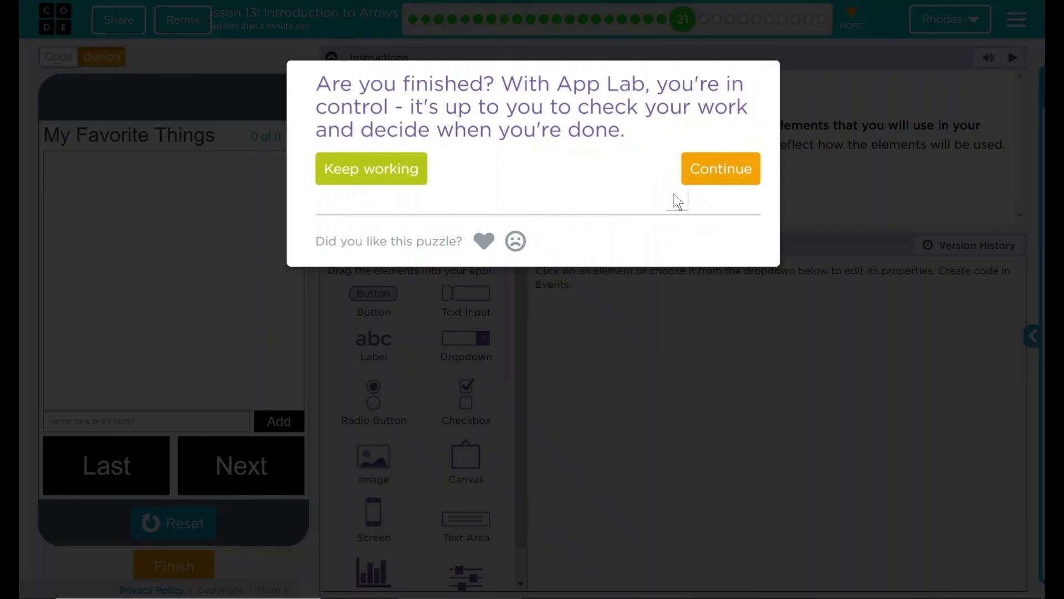